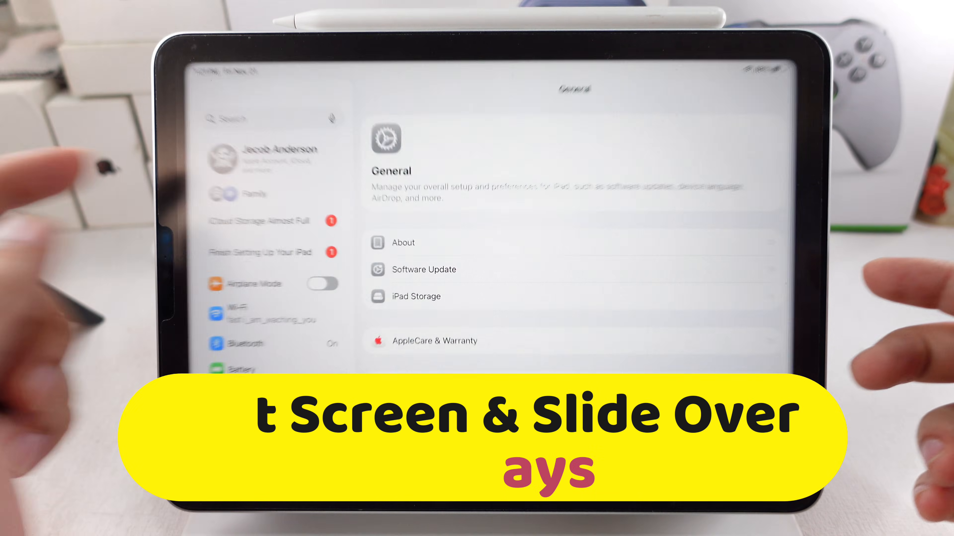
- Close the General settings page and return to the Home Screen
click(424, 269)
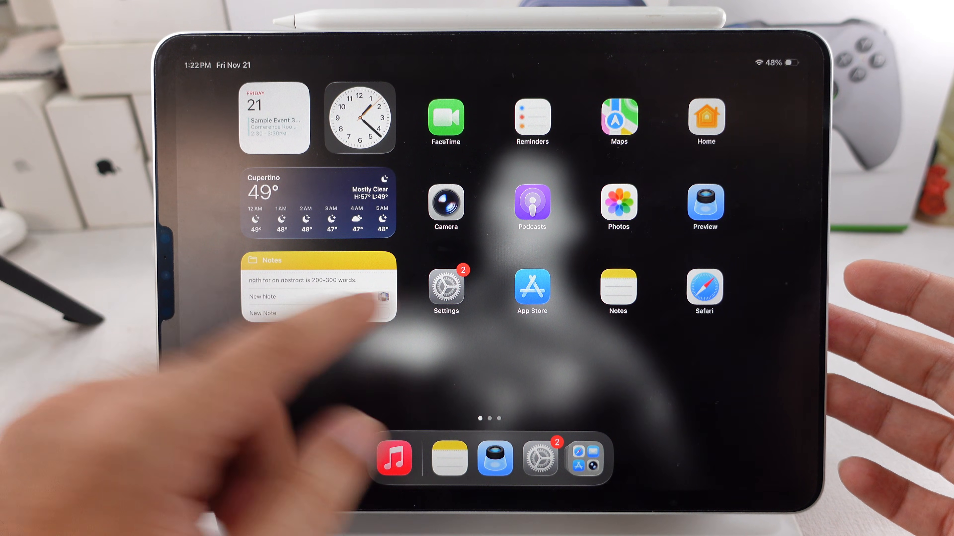
- Go from the Home Screen into Settings and select Multitasking & Gestures in the sidebar
click(444, 288)
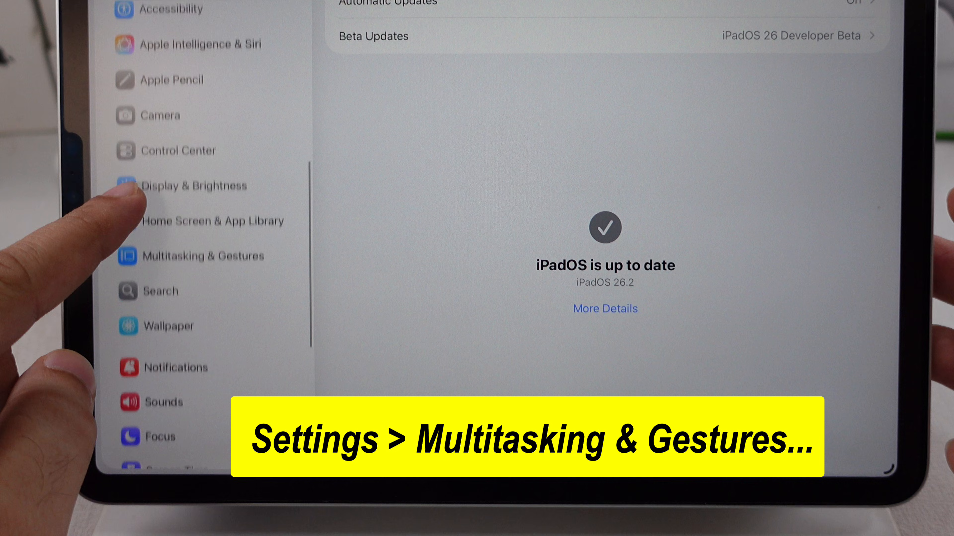
click(203, 256)
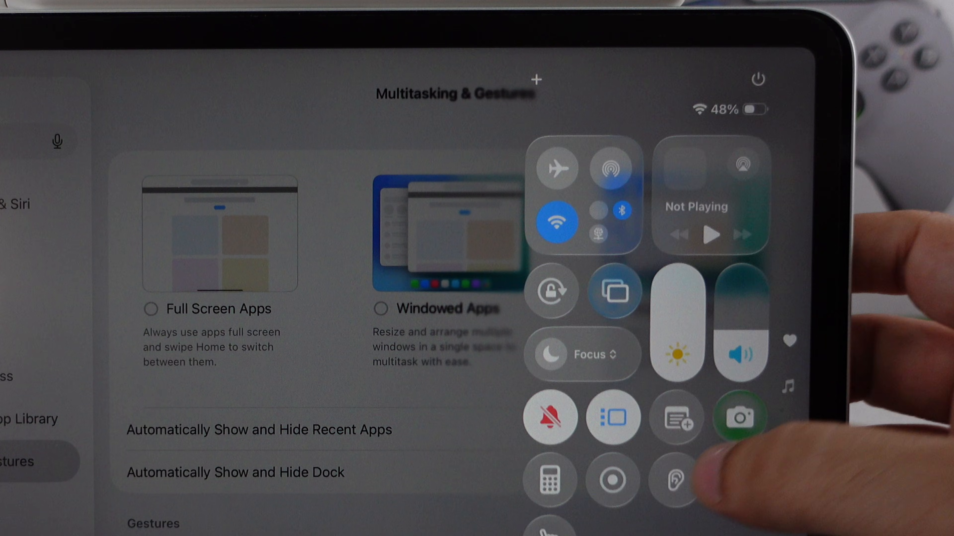
- Change the multitasking mode tile in Control Center from Stage Manager to Windowed Apps
click(612, 416)
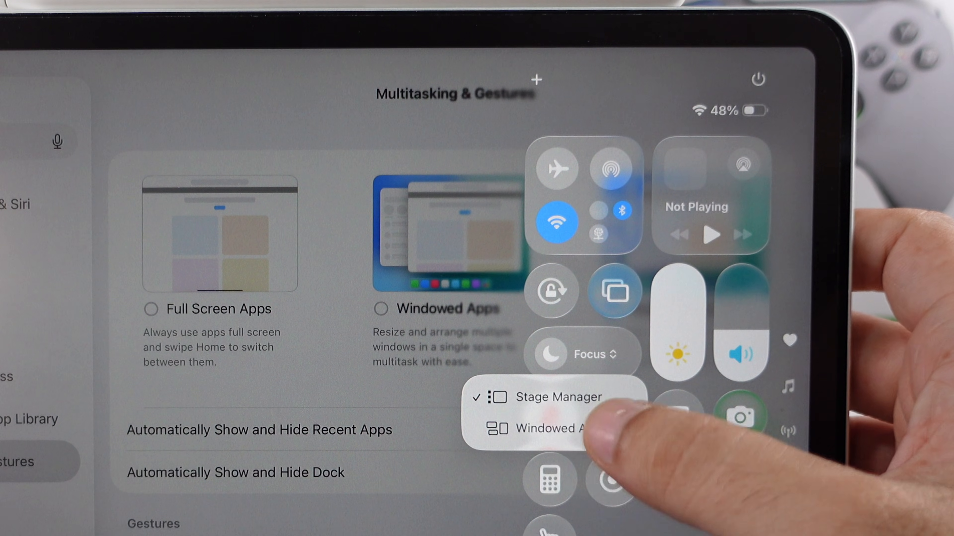
click(543, 428)
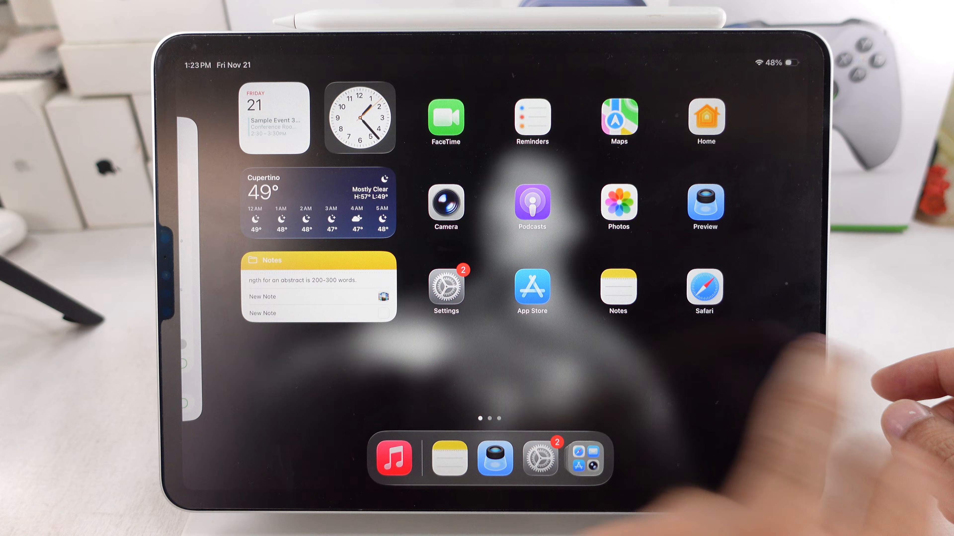
click(704, 201)
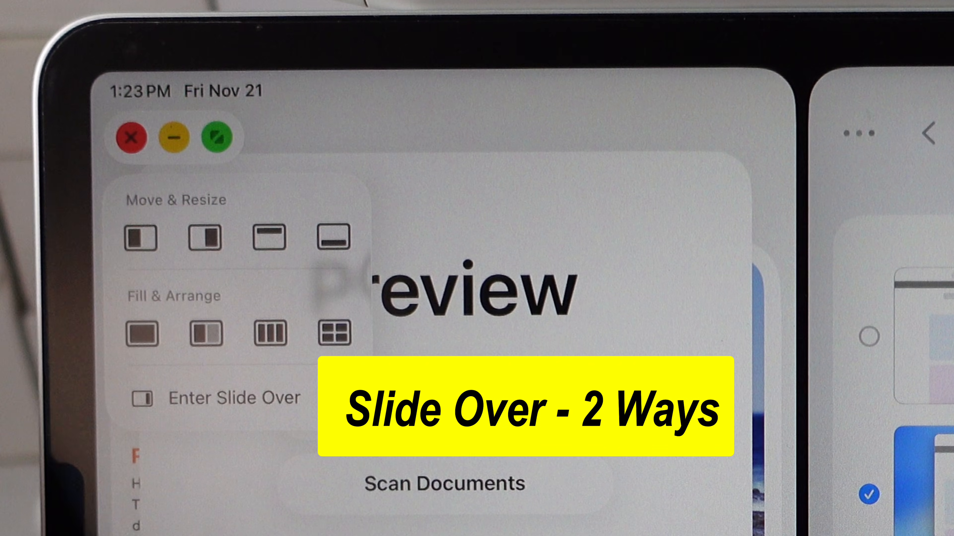
- Choose Enter Slide Over from the green window button so Preview floats as a compact window
click(141, 399)
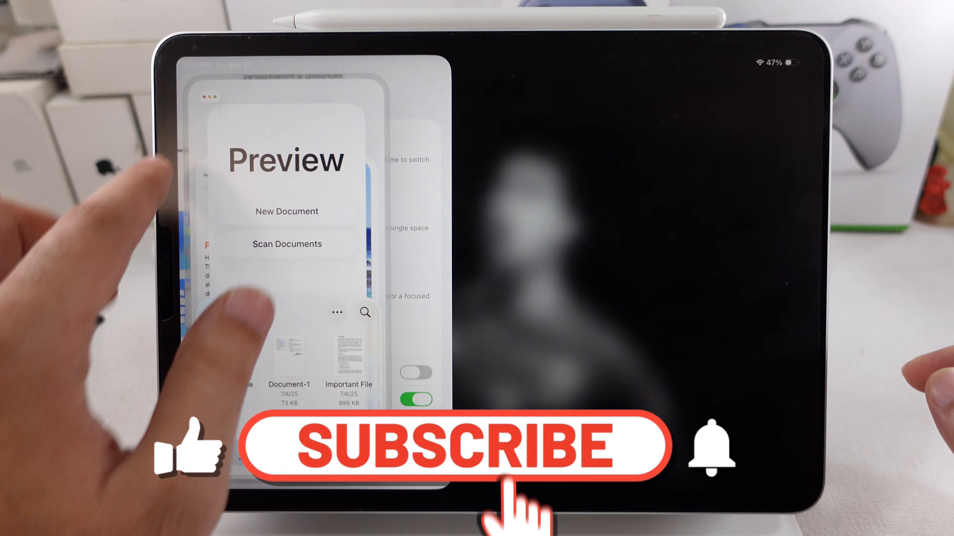
- Show Move & Resize and Exit Slide Over options for the Slide Over Preview window
click(212, 97)
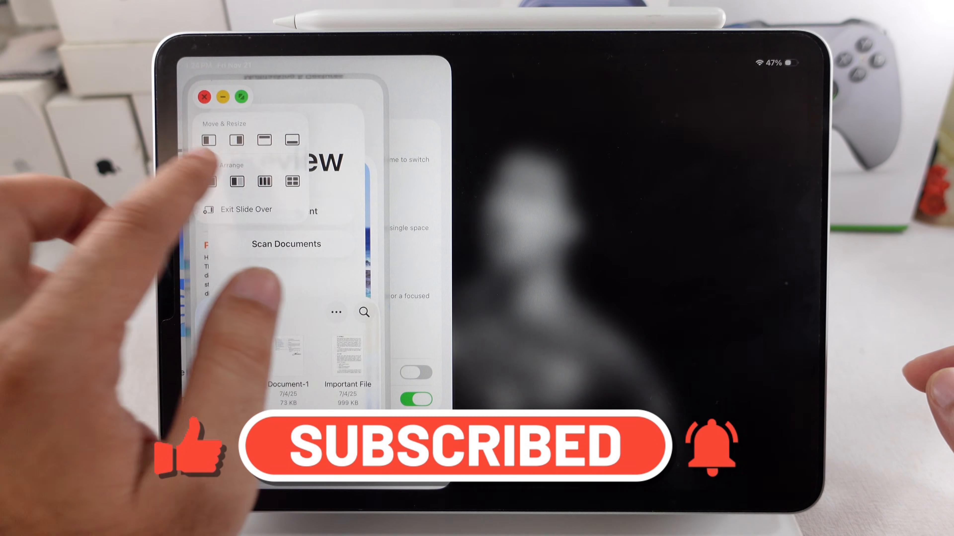